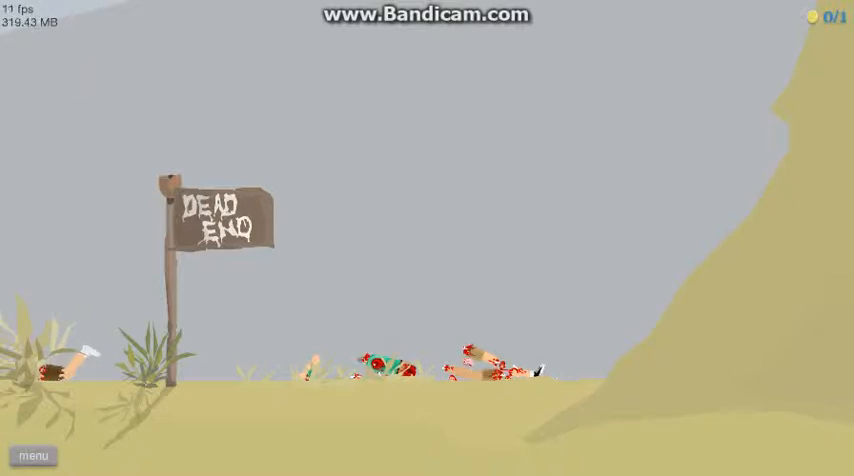
# Exit The Ghost Train to the menu and select The Combine 2.1 in Featured Levels
pyautogui.click(32, 456)
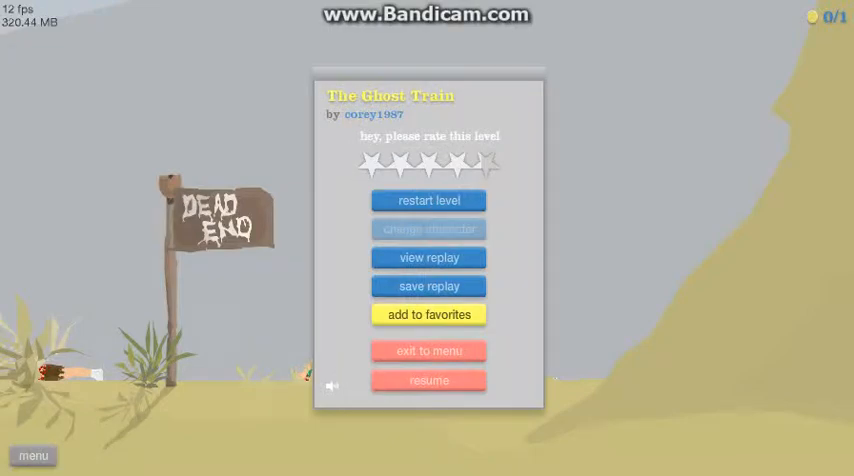
pyautogui.click(428, 350)
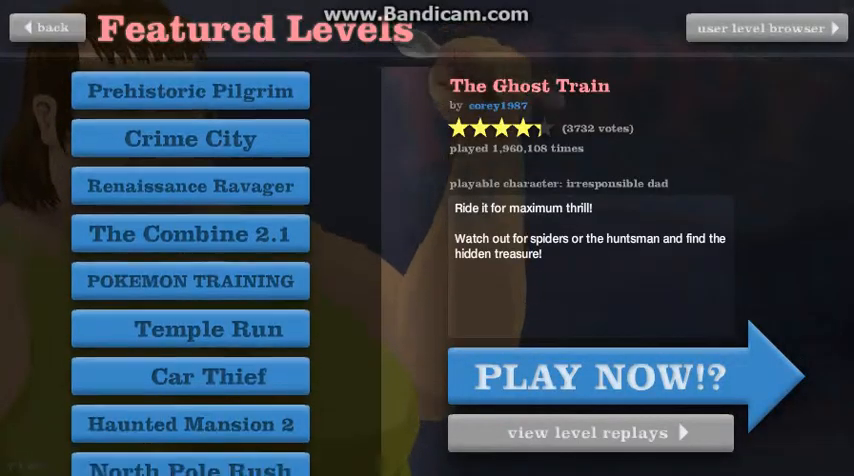
pyautogui.click(188, 234)
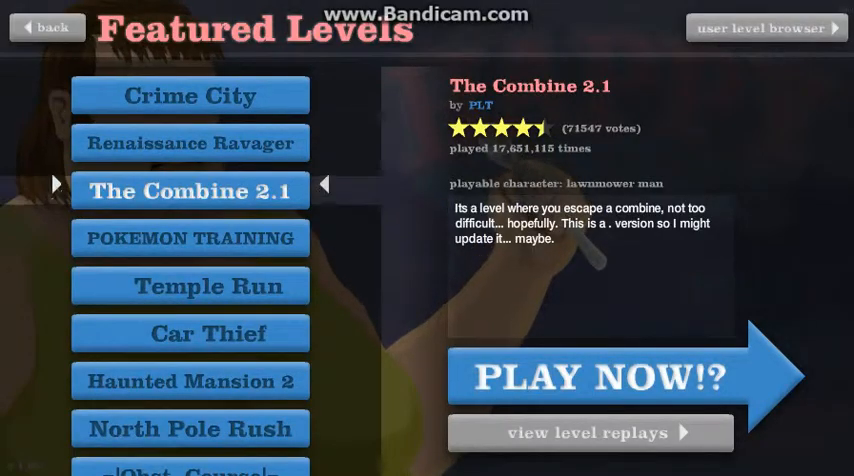
pyautogui.click(590, 376)
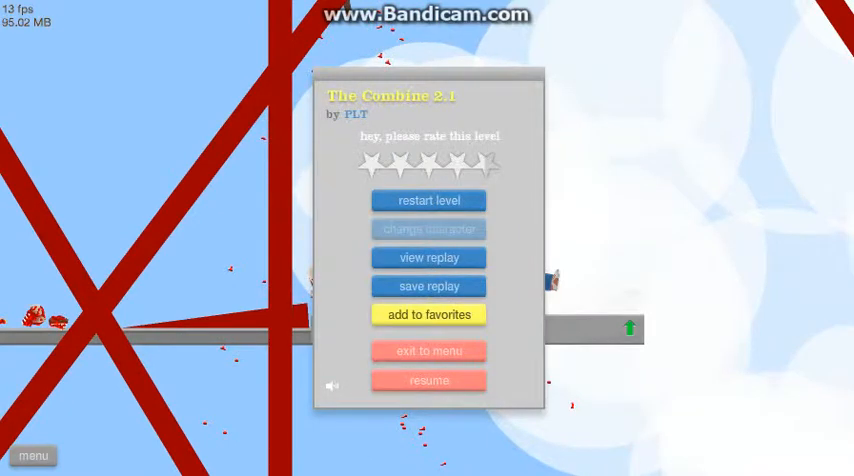
pyautogui.moveTo(428, 200)
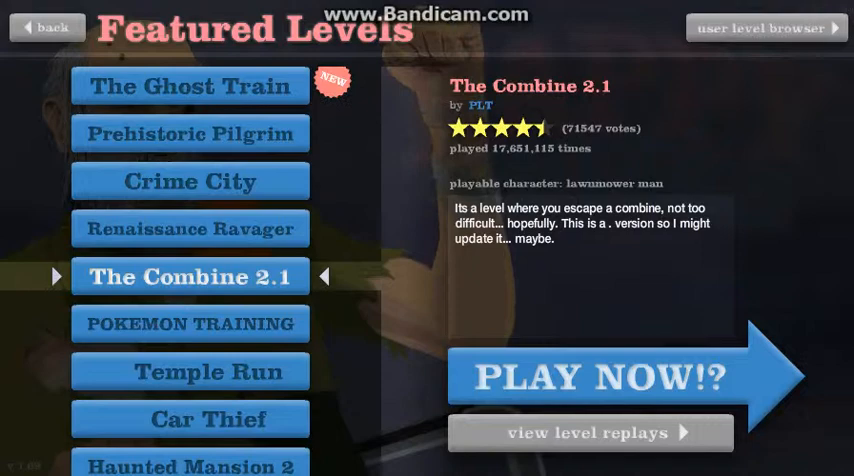
# Launch POKEMON TRAINING with Play Now and browse the character options to pick one
pyautogui.scroll(-3)
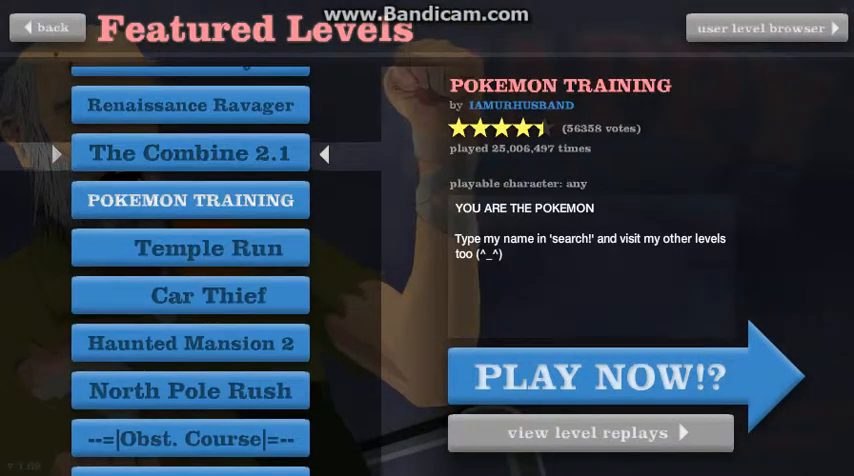
pyautogui.click(590, 376)
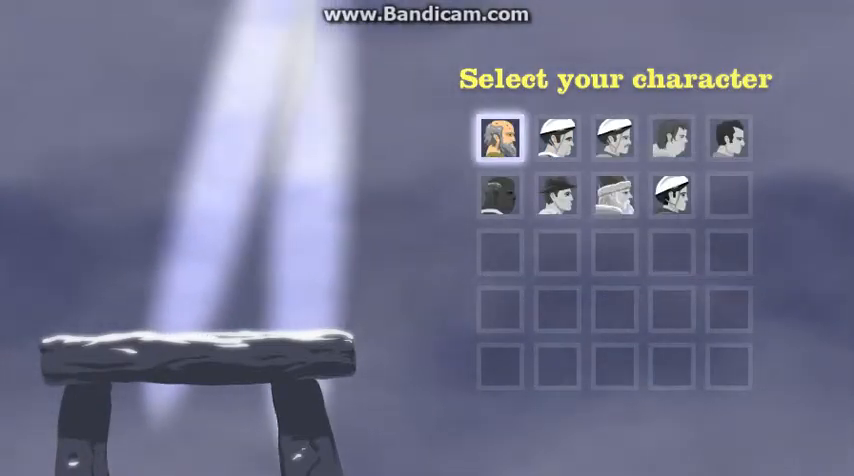
pyautogui.click(728, 140)
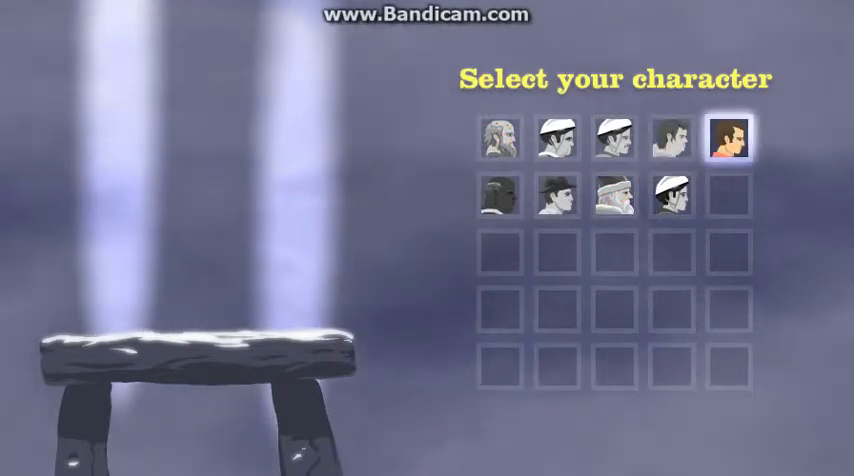
pyautogui.click(668, 138)
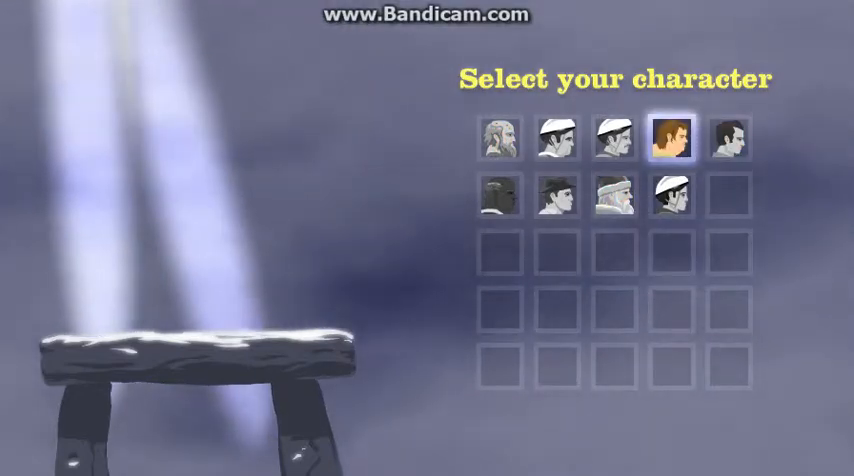
pyautogui.click(612, 140)
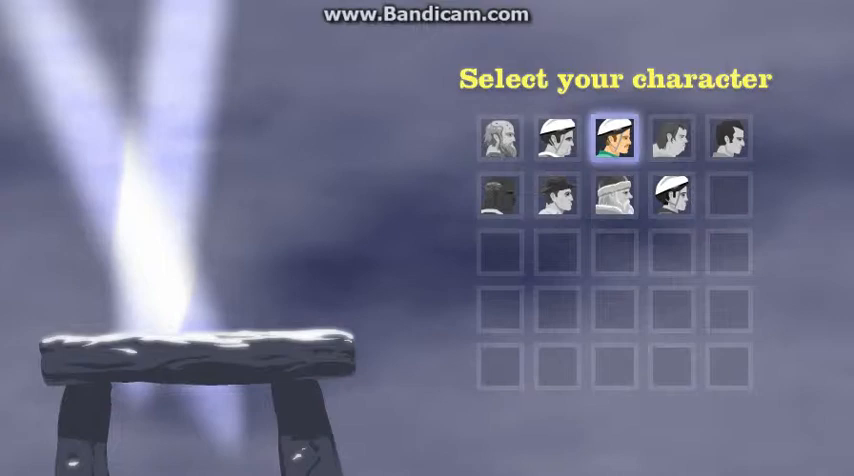
pyautogui.click(552, 140)
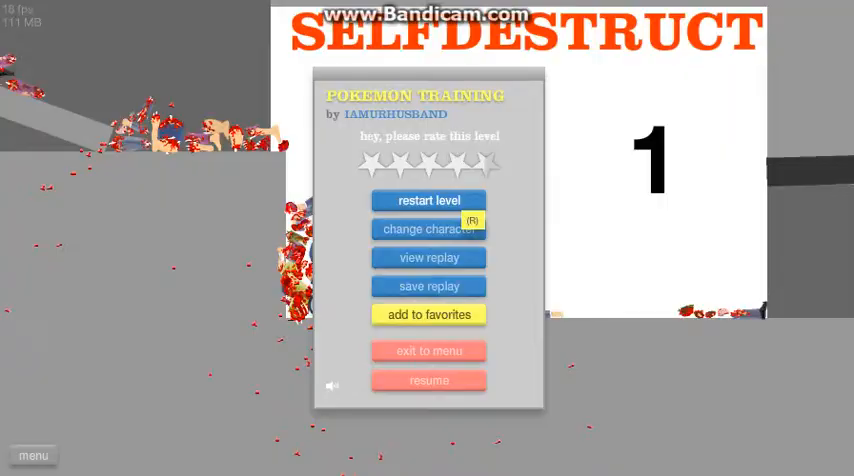
# Restart the POKEMON TRAINING level after the run ends
pyautogui.click(428, 200)
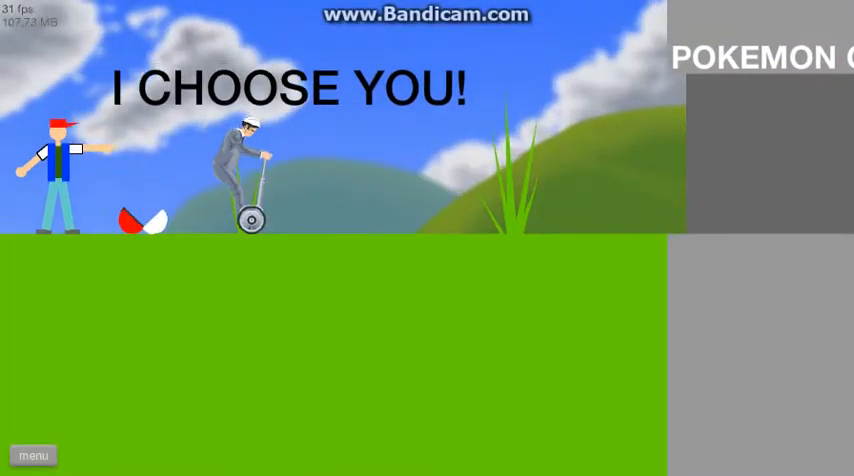